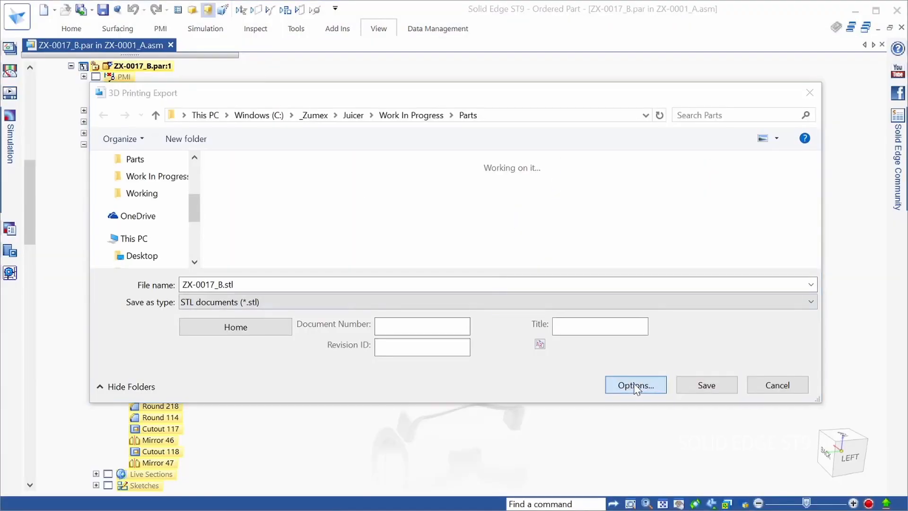
- Save part ZX-0017_B as an STL file and send it to 3D Builder
left_click(635, 385)
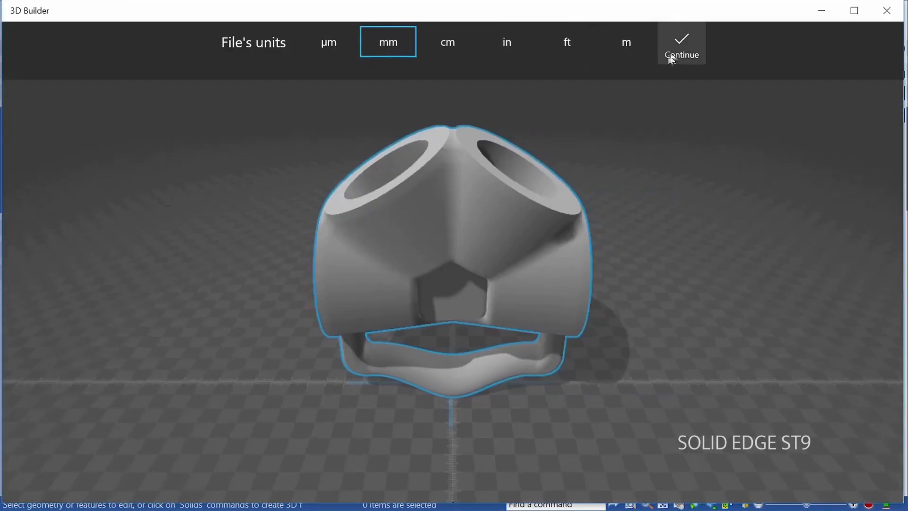
- Import the STL in millimetres and drag the part sideways on the build plate
left_click(681, 42)
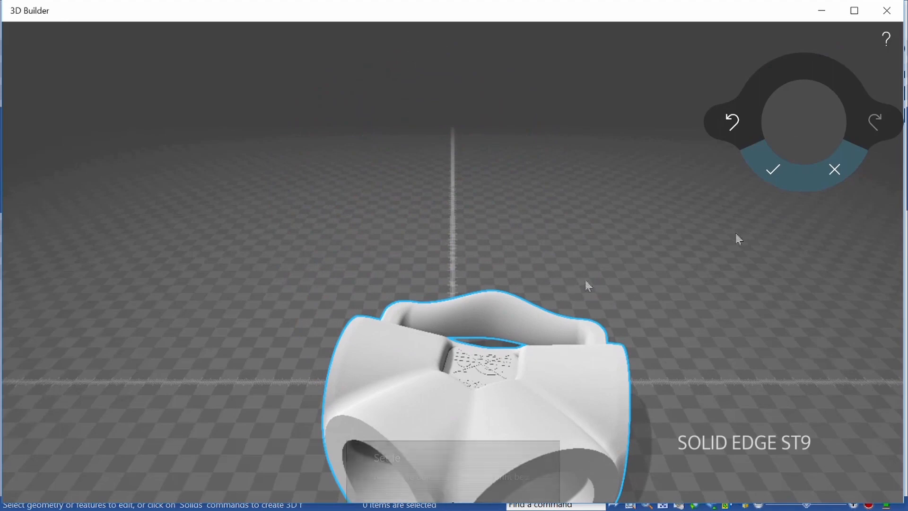
left_click(776, 169)
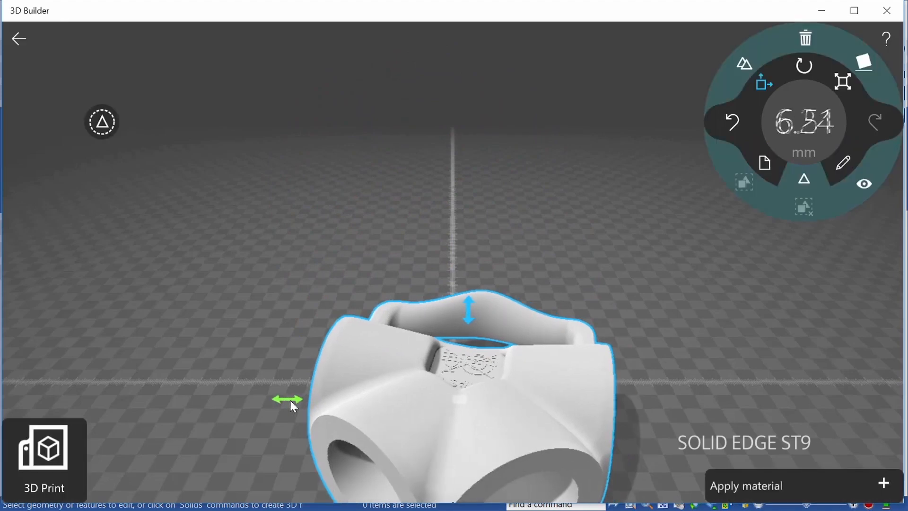
left_click_drag(468, 309, 460, 414)
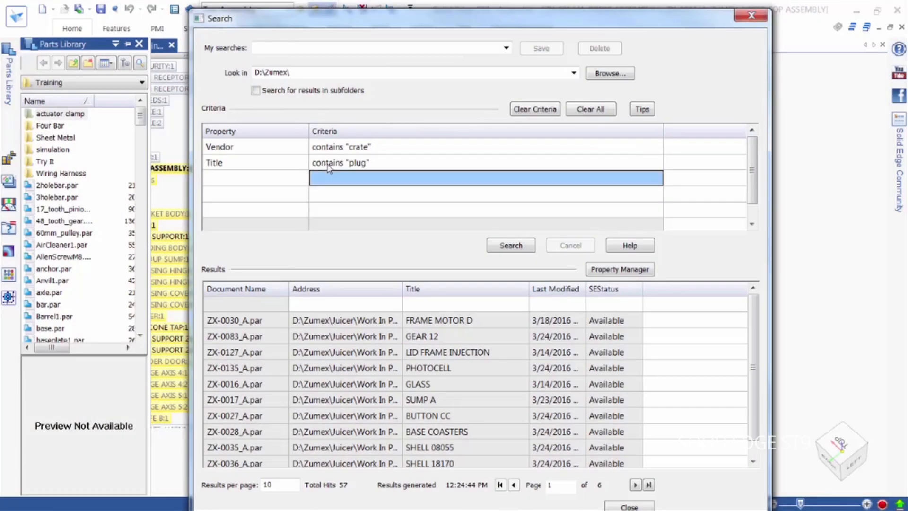
- Search documents with Vendor containing 'crate' and Title containing 'plug' (57 hits)
left_click(509, 244)
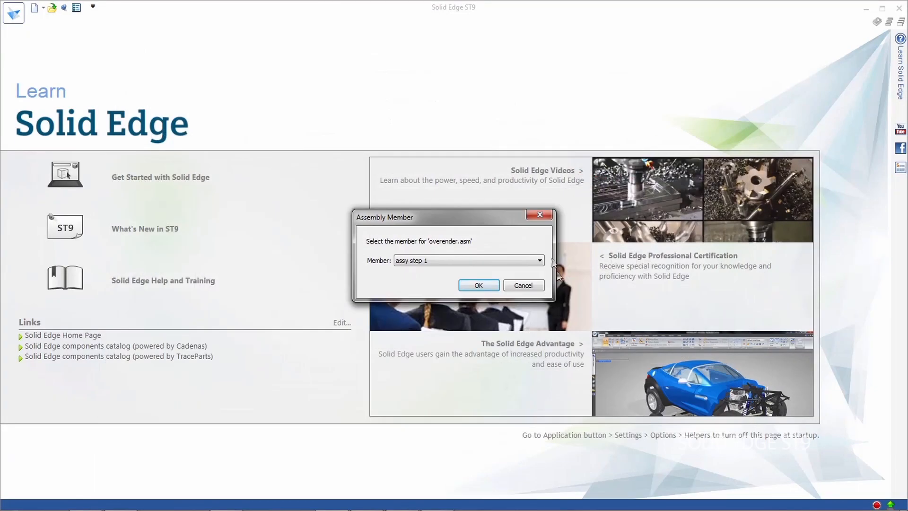
- Open overender.asm with the 'assy step 1' member selected
left_click(478, 285)
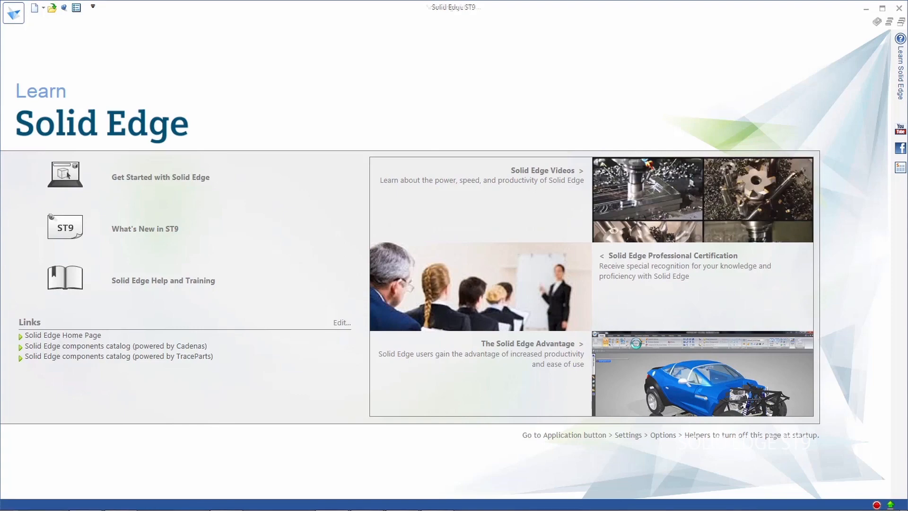